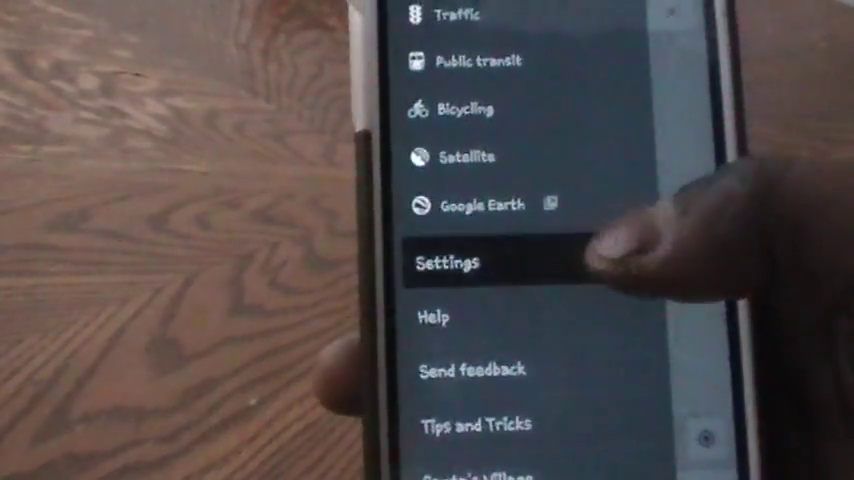
- Open Google Maps Settings from the side menu, listing Maps history and other options
left_click(462, 262)
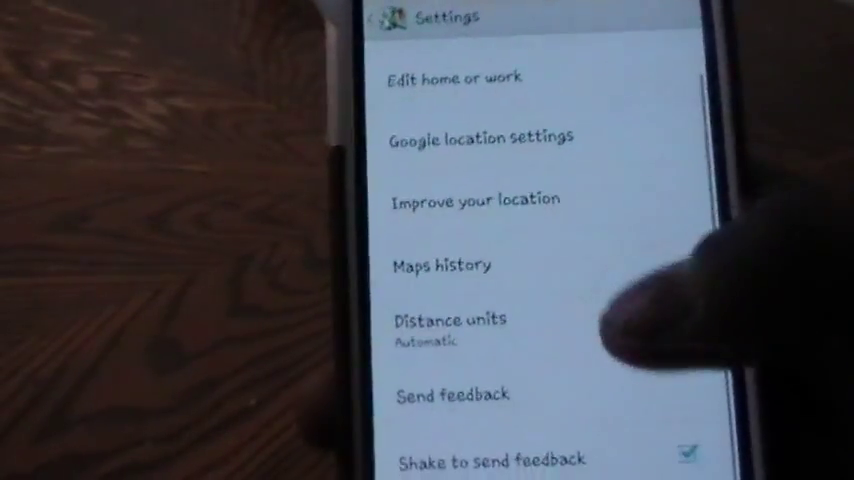